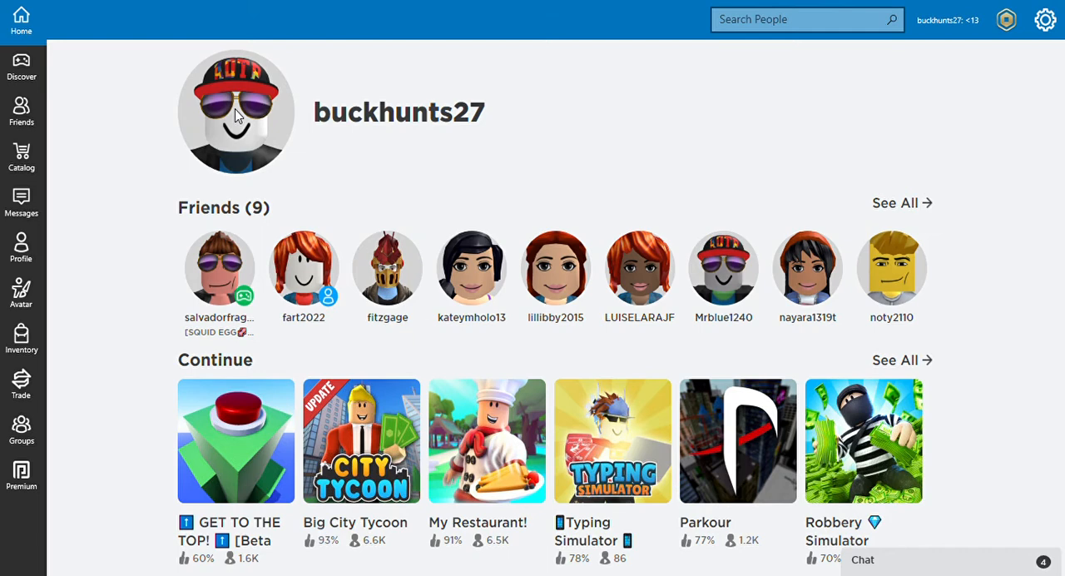
pyautogui.moveTo(781, 140)
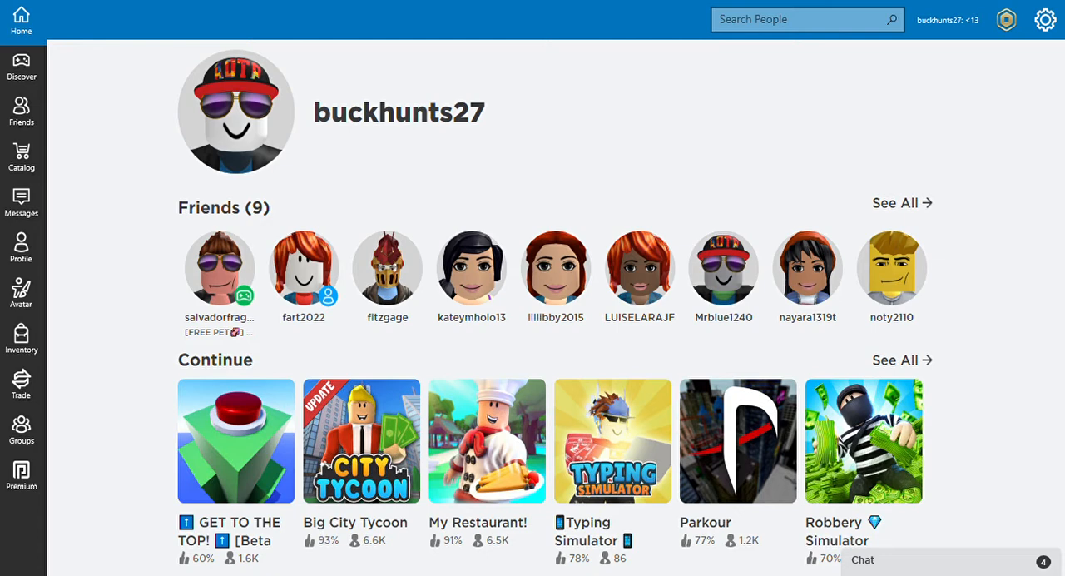
pyautogui.moveTo(502, 109)
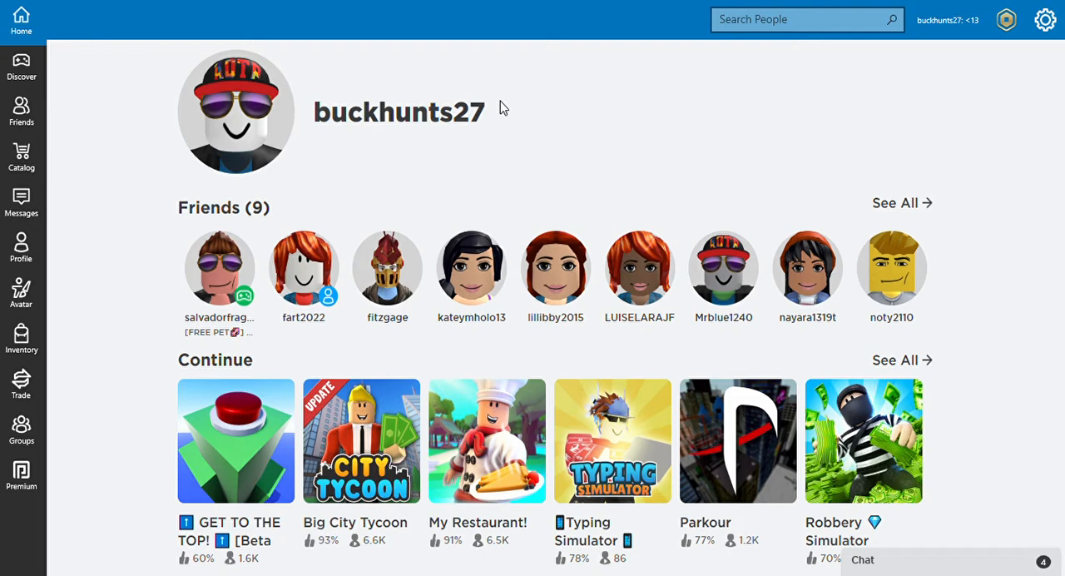
pyautogui.moveTo(518, 183)
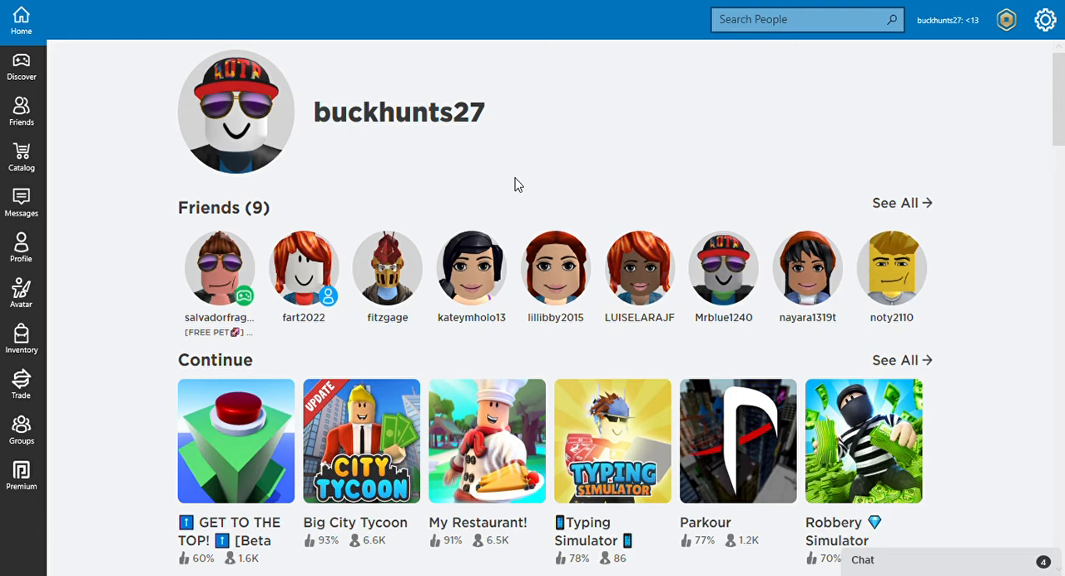
pyautogui.moveTo(613, 437)
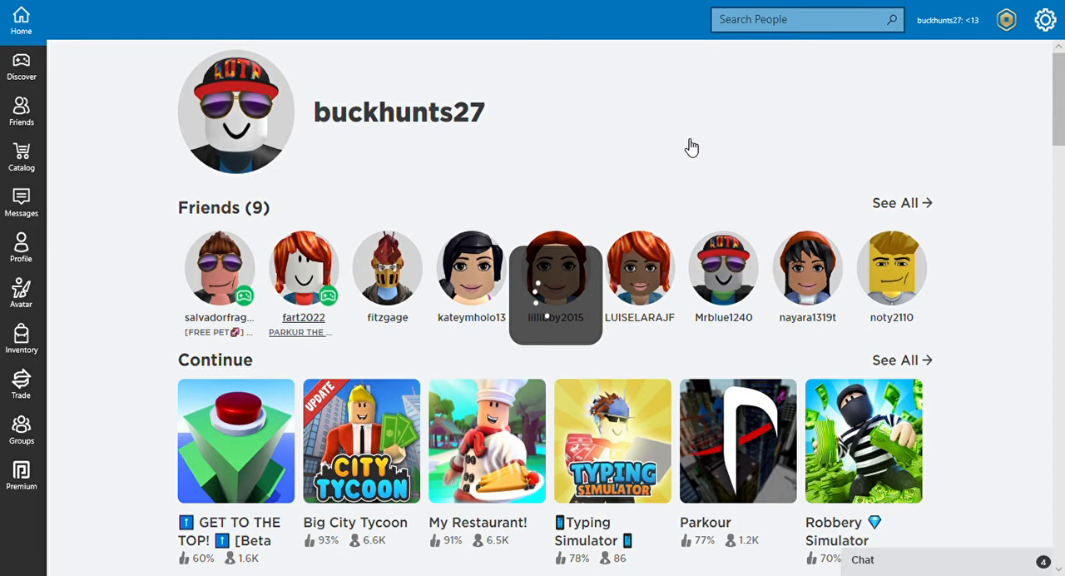
pyautogui.click(303, 266)
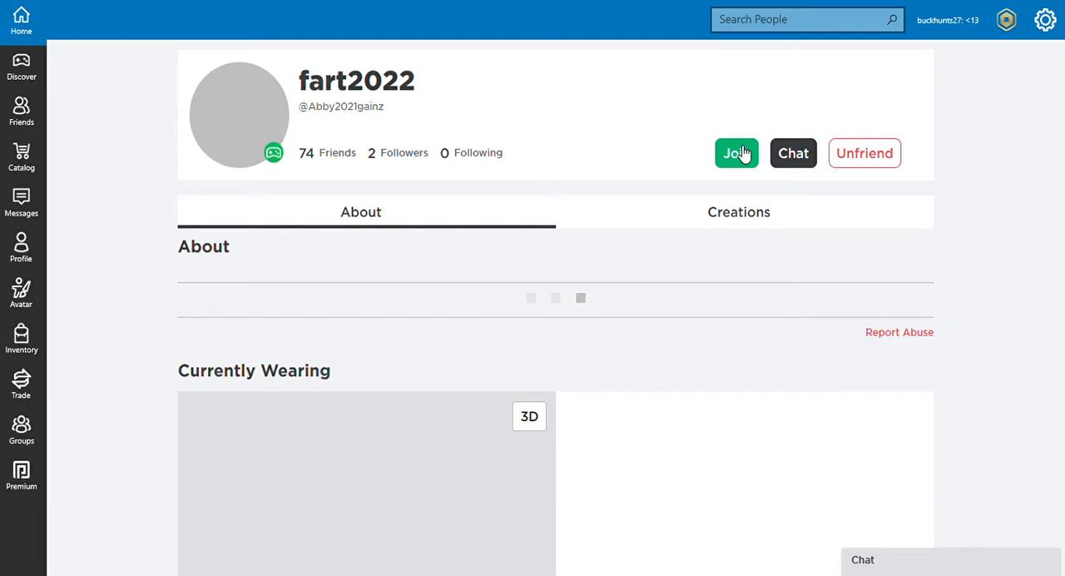
pyautogui.click(792, 153)
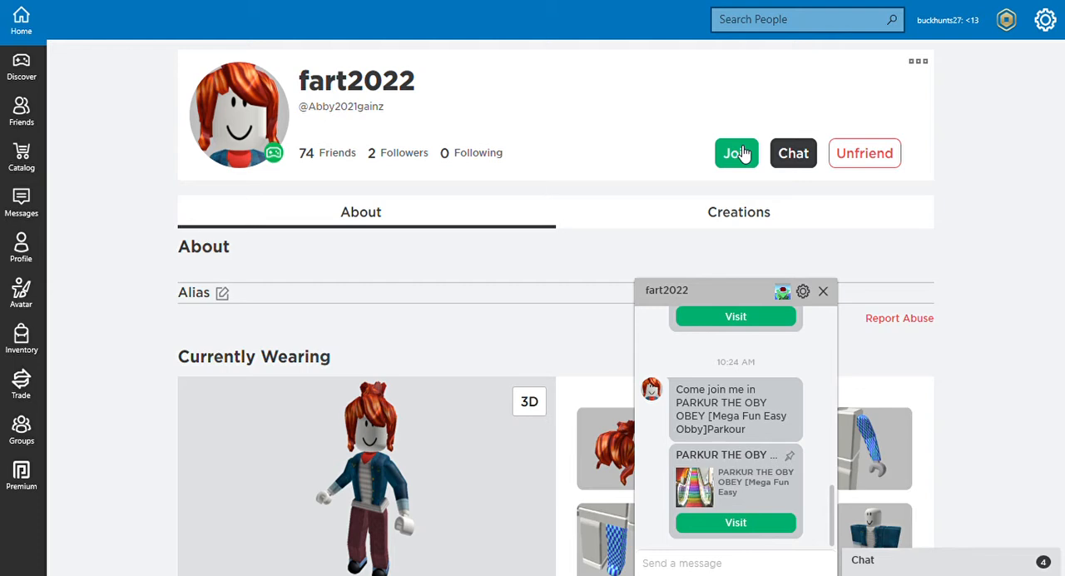
# - Launch the PARKUR THE OBY OBEY game from the friend's profile
pyautogui.click(736, 153)
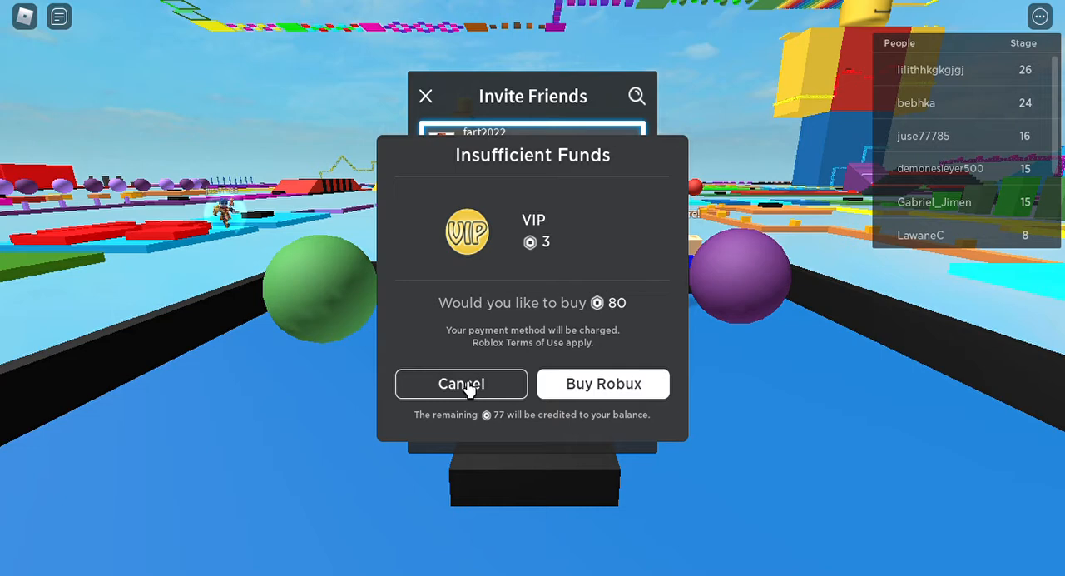
# - Cancel the 3-Robux VIP Insufficient Funds prompt
pyautogui.click(461, 384)
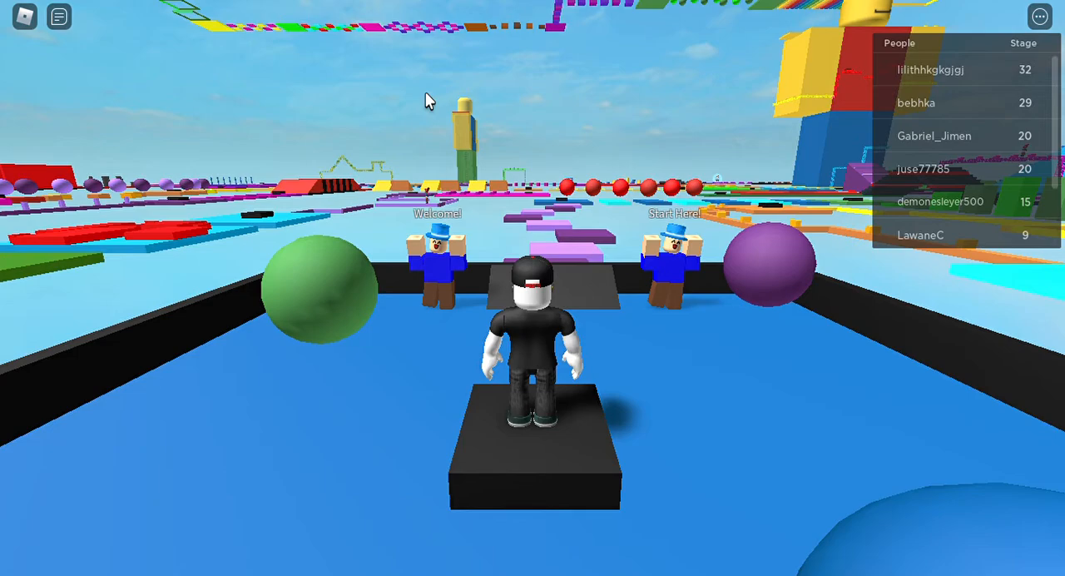
# - Walk the avatar forward off the start platform onto the floating pastel blocks
pyautogui.press('w')
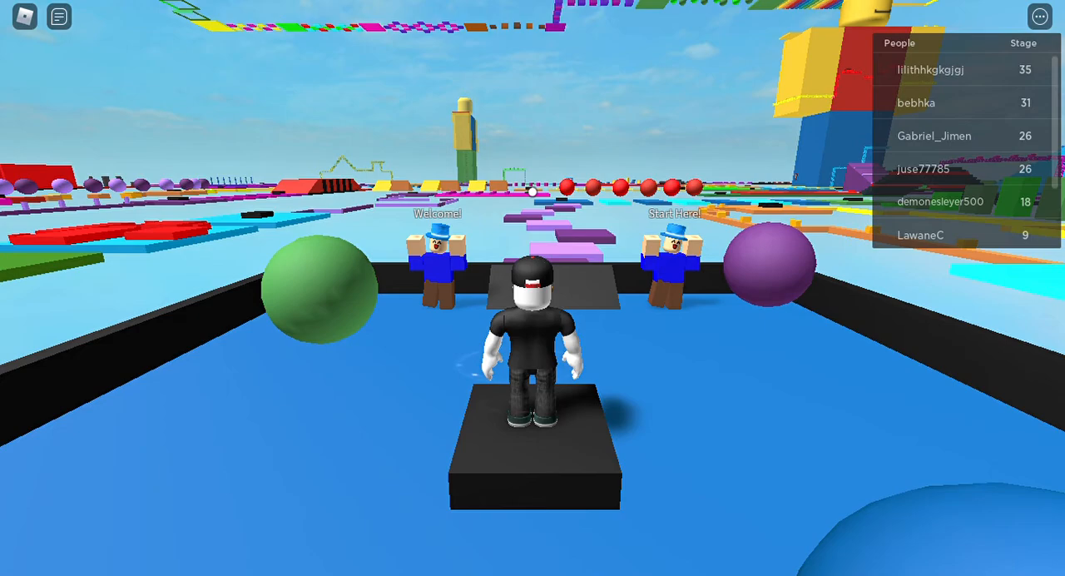
pyautogui.press('w')
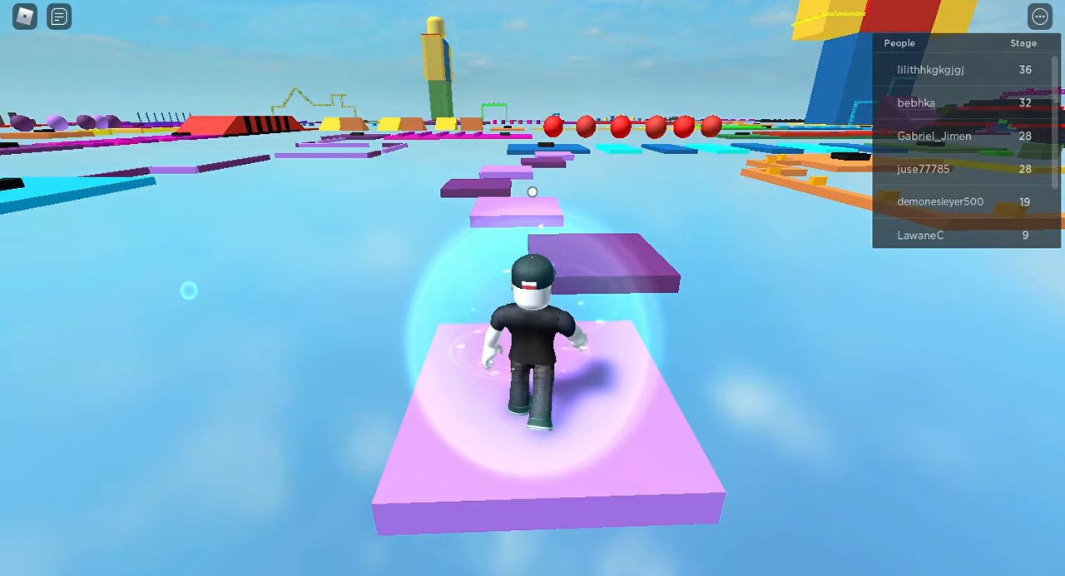
# - Open the in-game menu and leave the obby, returning to fart2022's profile
pyautogui.press('w')
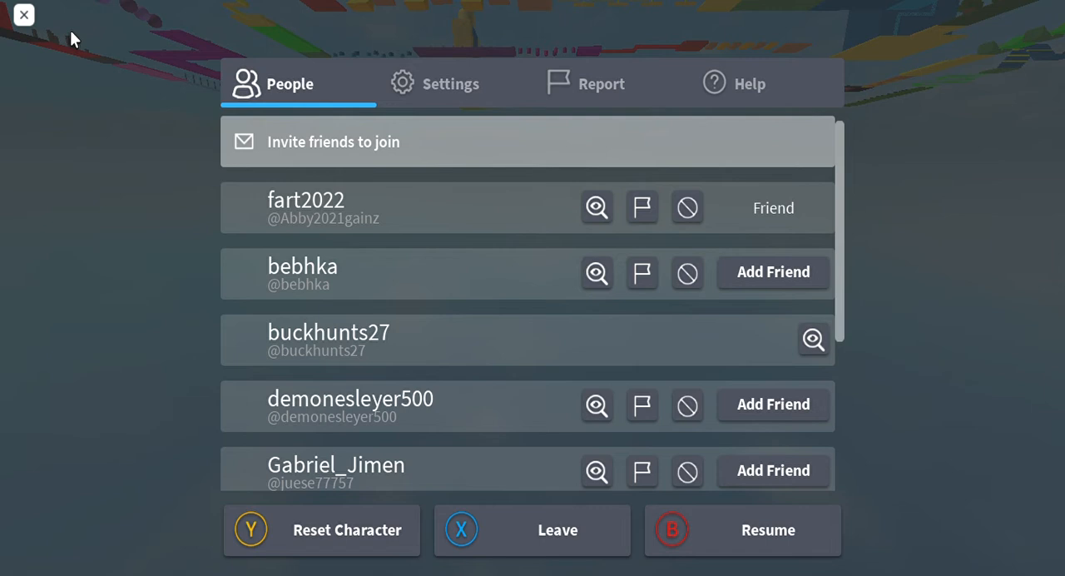
pyautogui.click(596, 208)
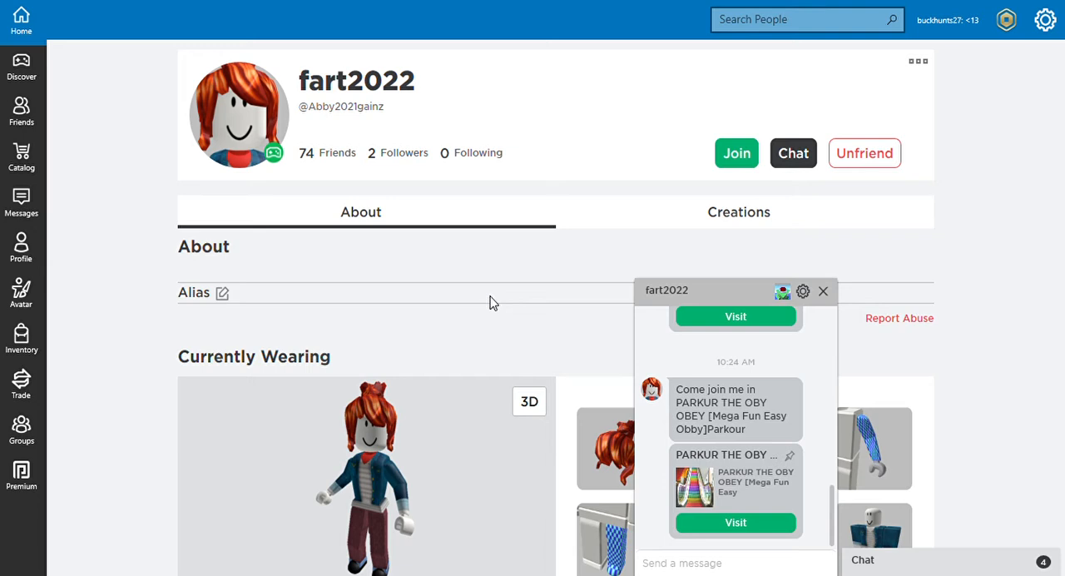